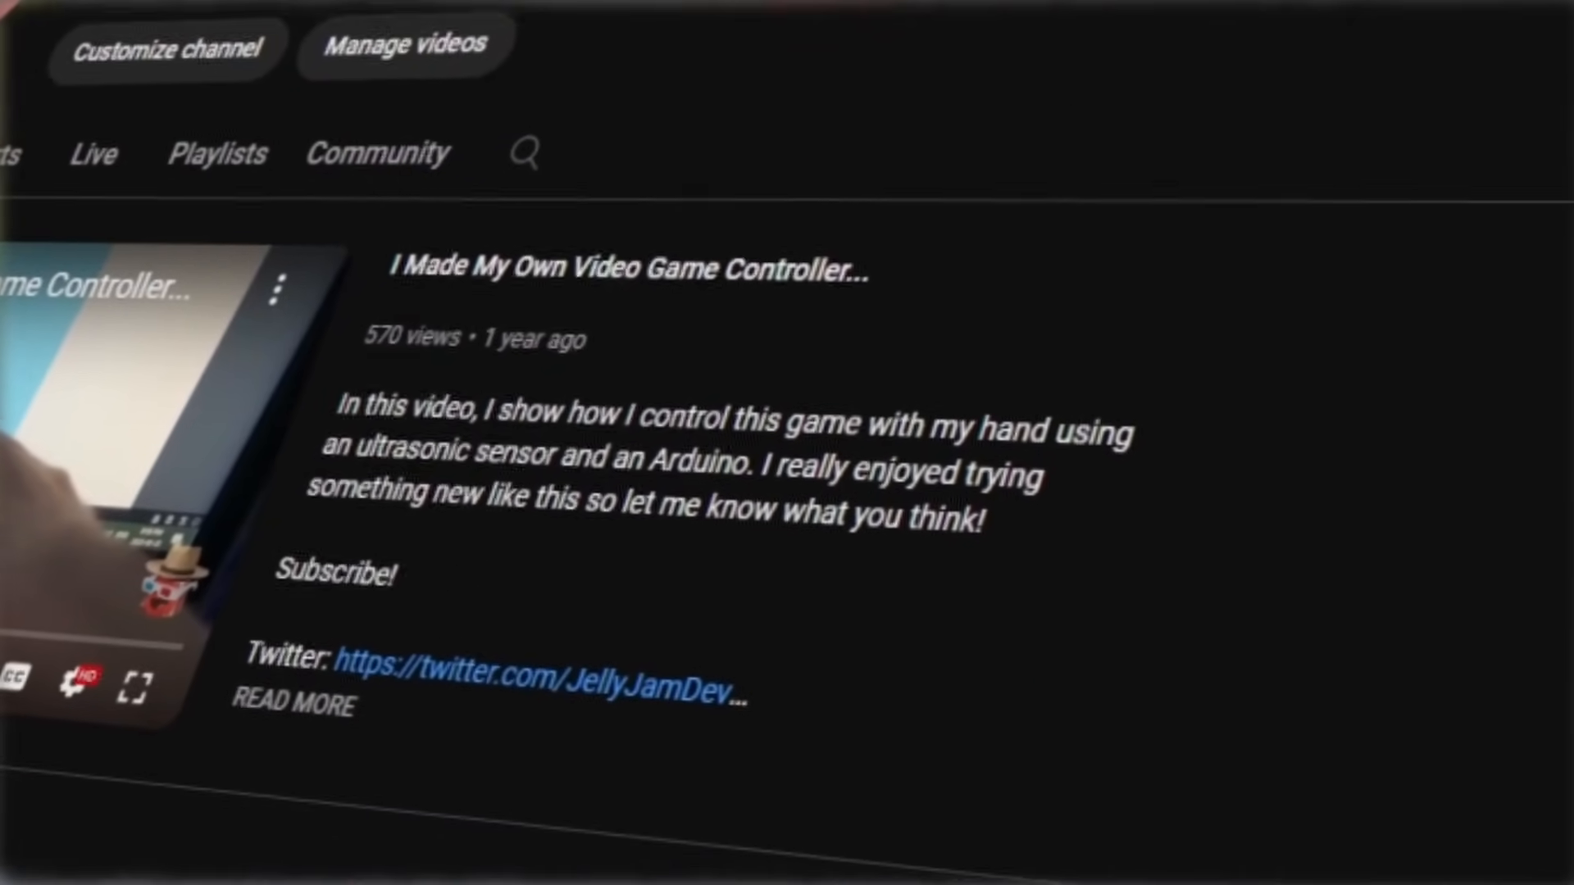
{"action": "scroll", "scroll_direction": "down", "scroll_amount": 3}
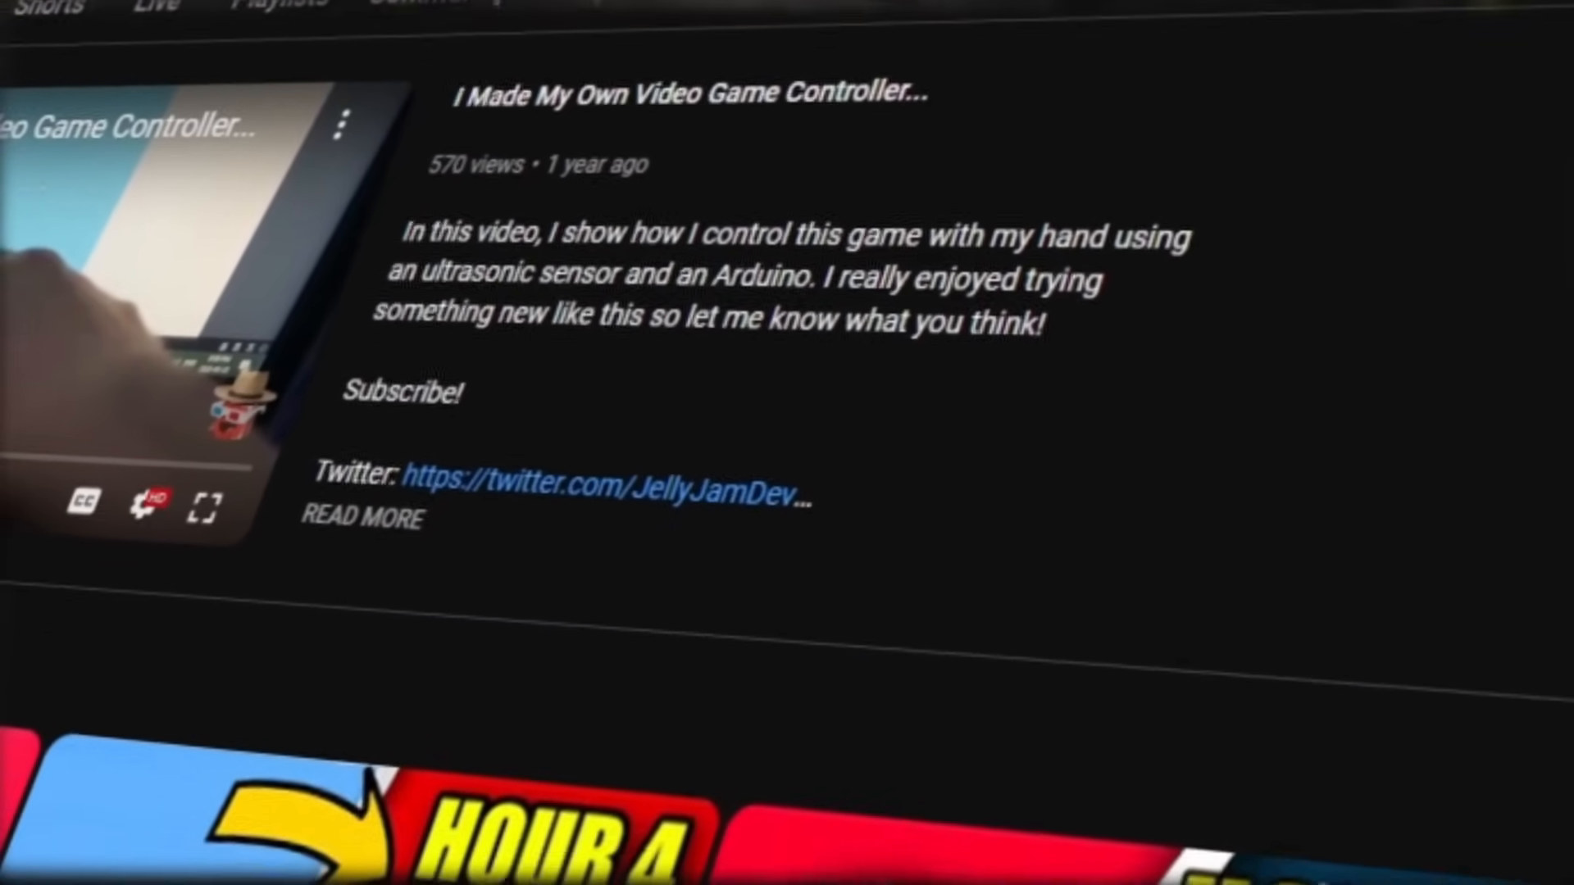
{"action": "scroll", "scroll_direction": "down", "scroll_amount": 3}
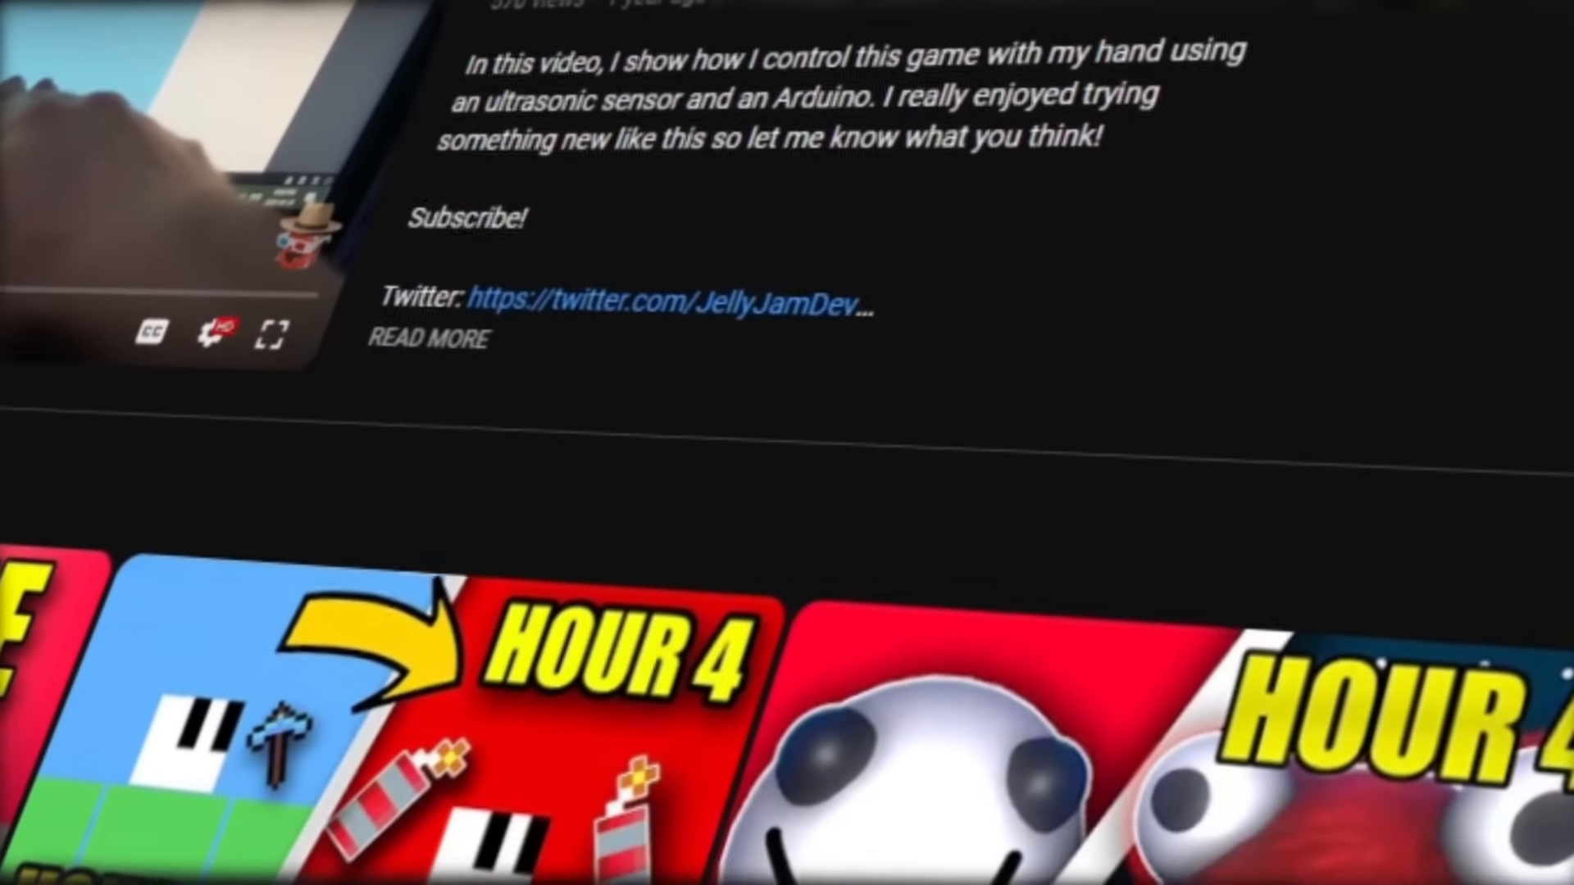
{"action": "scroll", "scroll_direction": "down", "scroll_amount": 3}
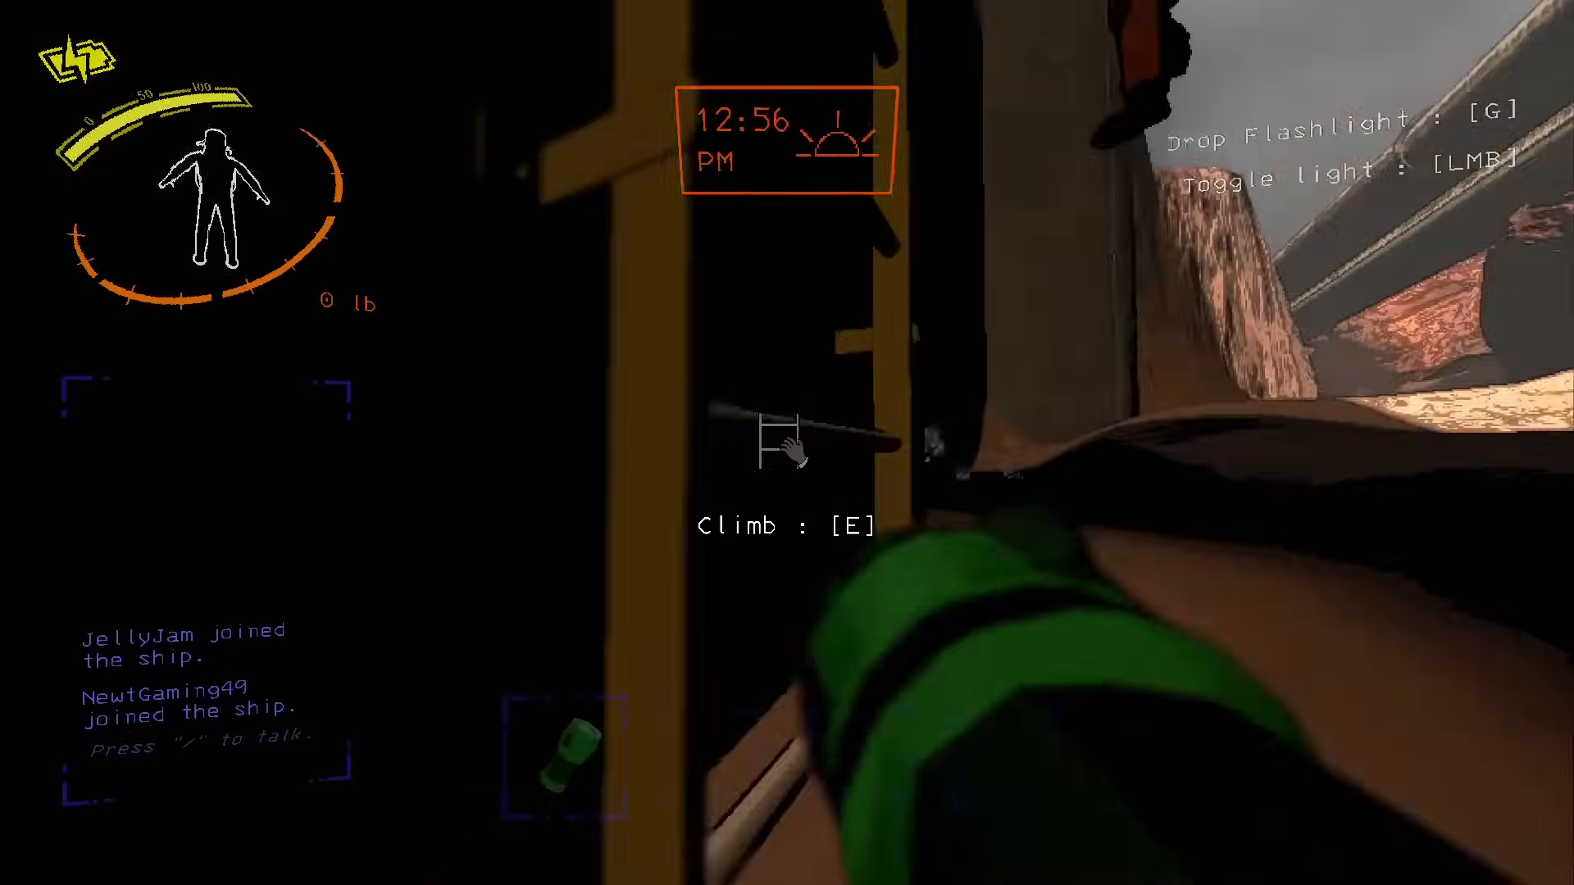
{"action": "key", "text": "e"}
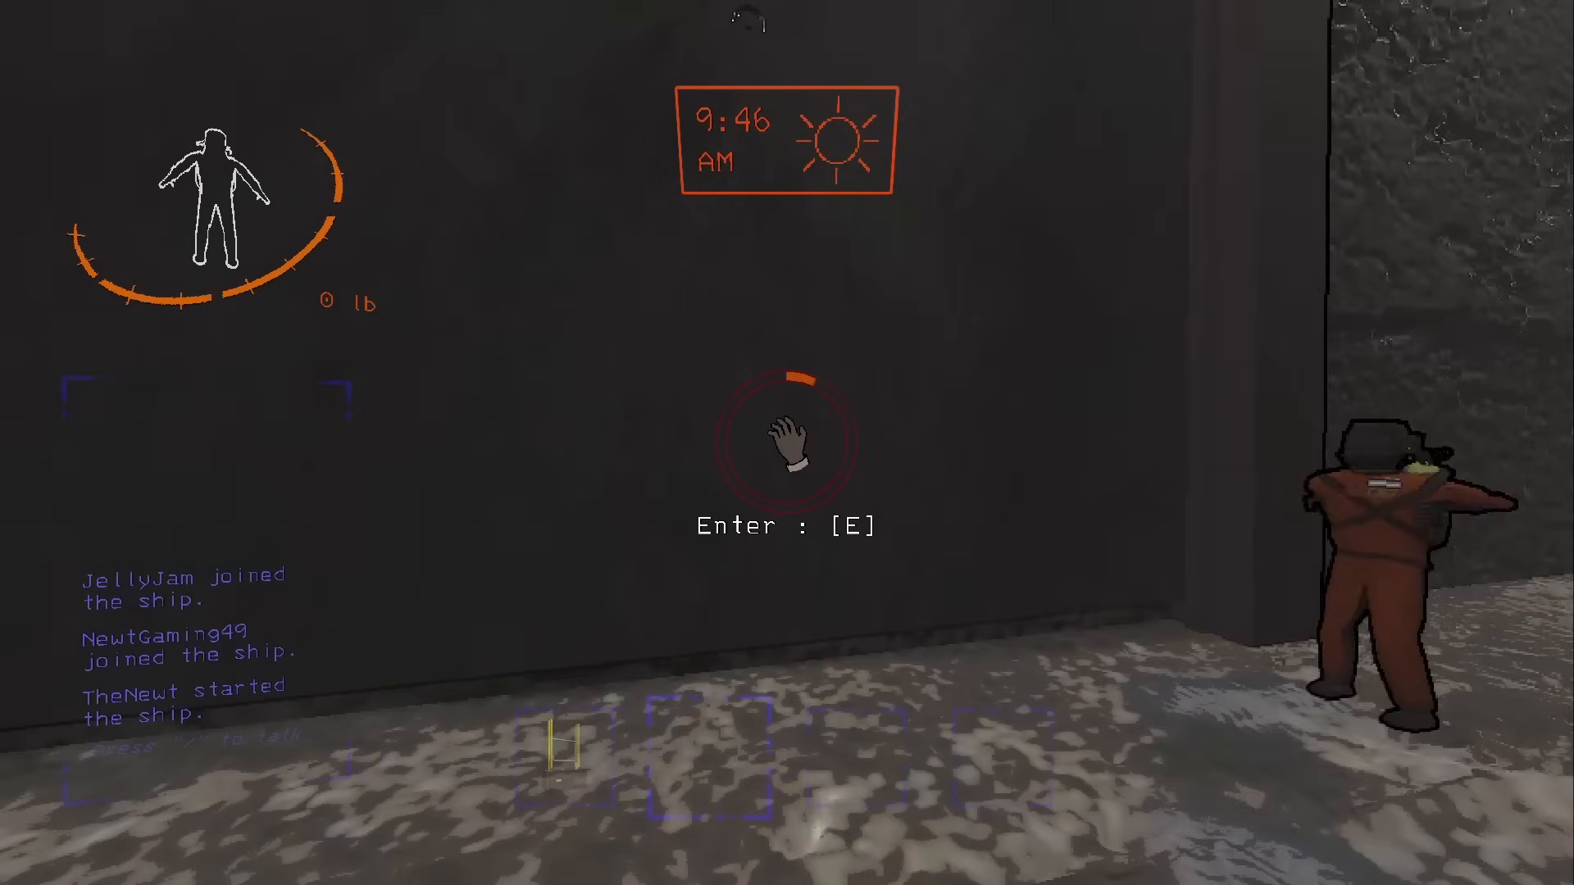
{"action": "key", "text": "e"}
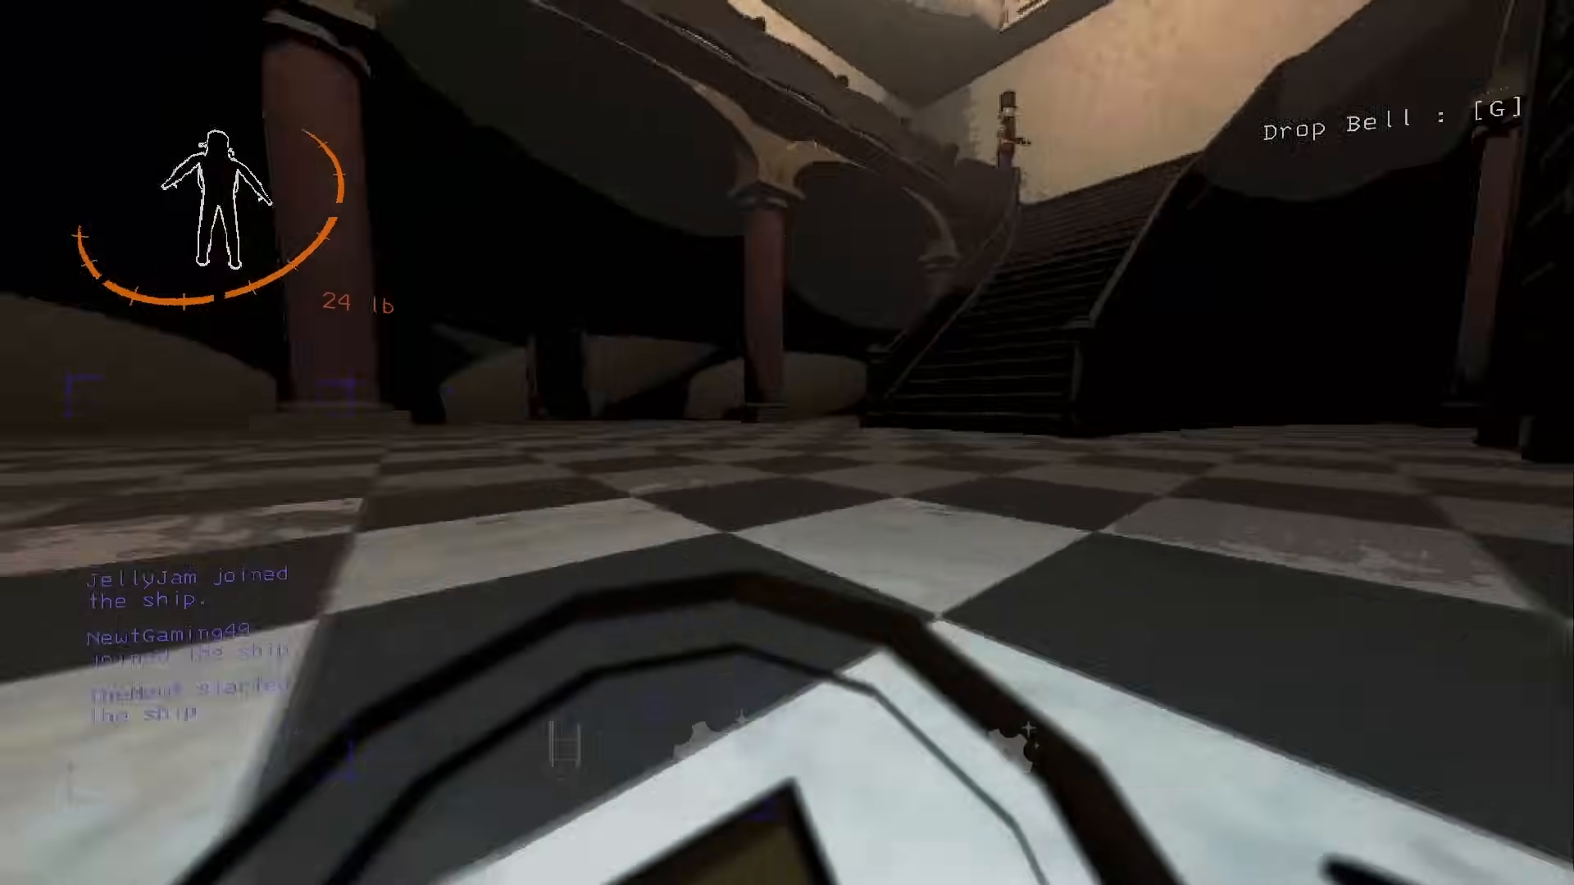
{"action": "key", "text": "g"}
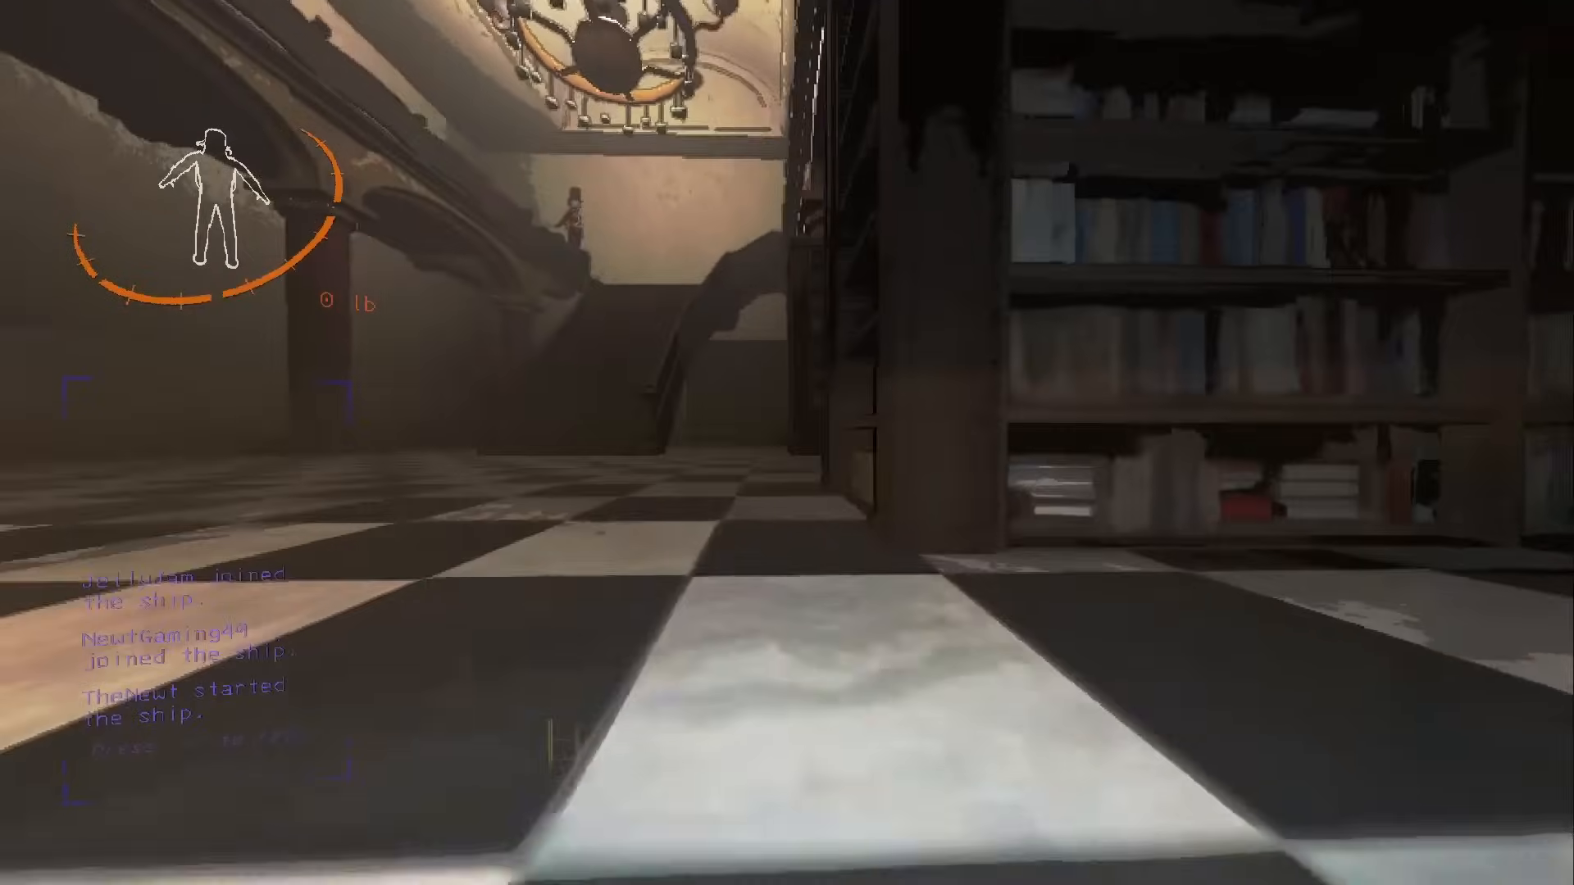